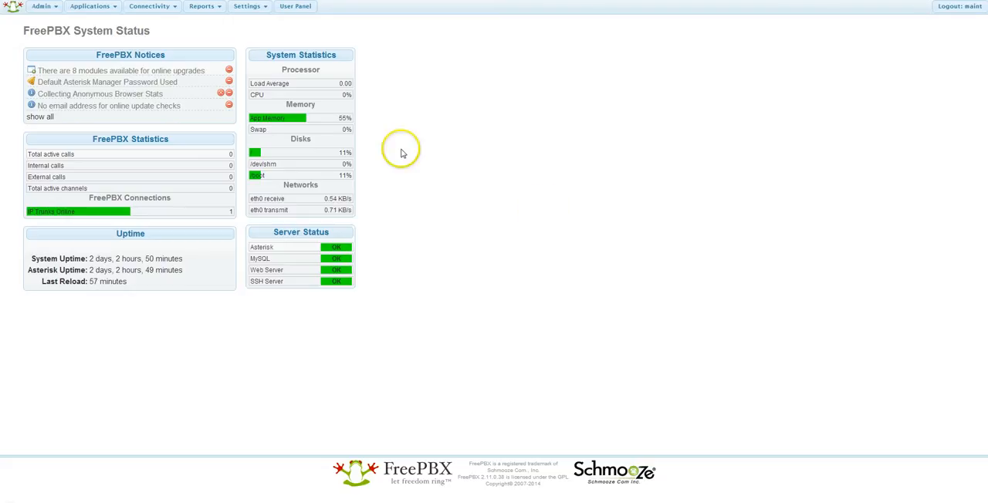
# Go to the Extensions page from the Applications menu, keeping Generic SIP Device as device type
pyautogui.click(92, 6)
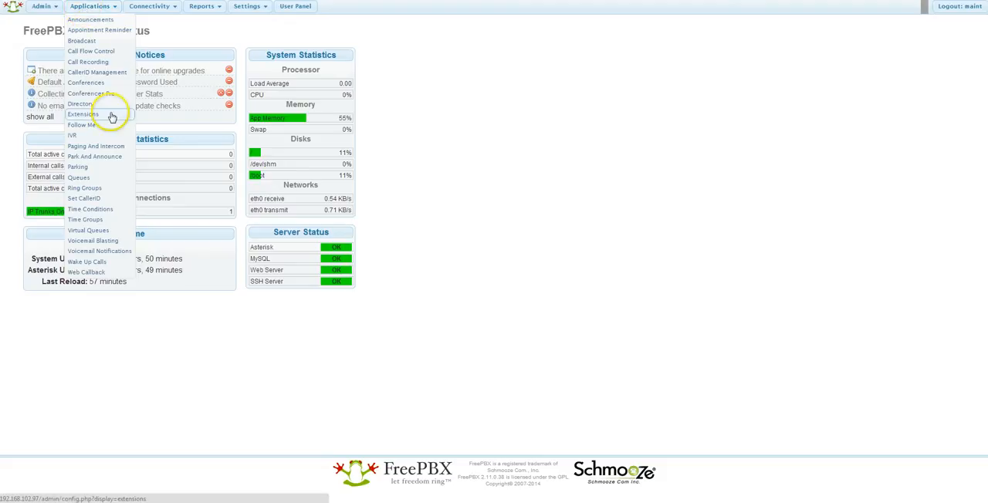
pyautogui.click(82, 114)
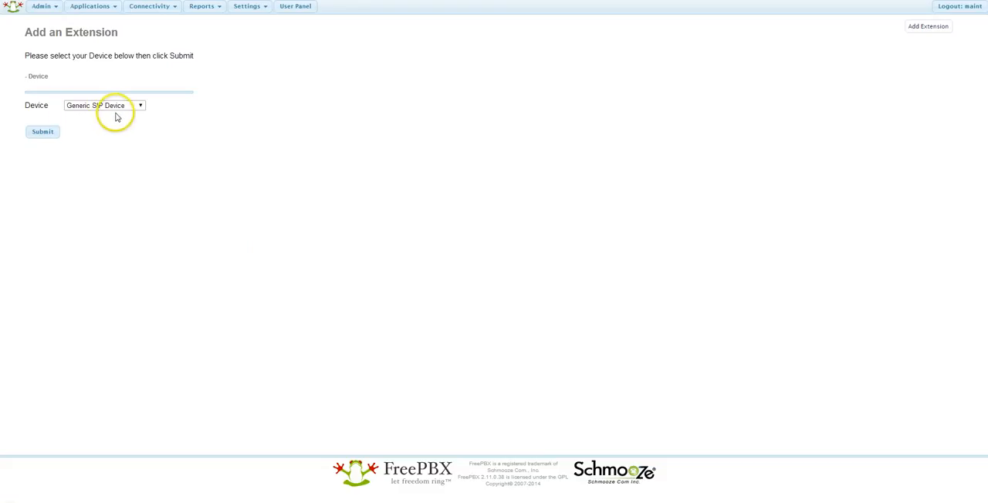
# Fill the SIP extension form with user extension 100, display name 100 and the cell number as outbound CID
pyautogui.click(42, 131)
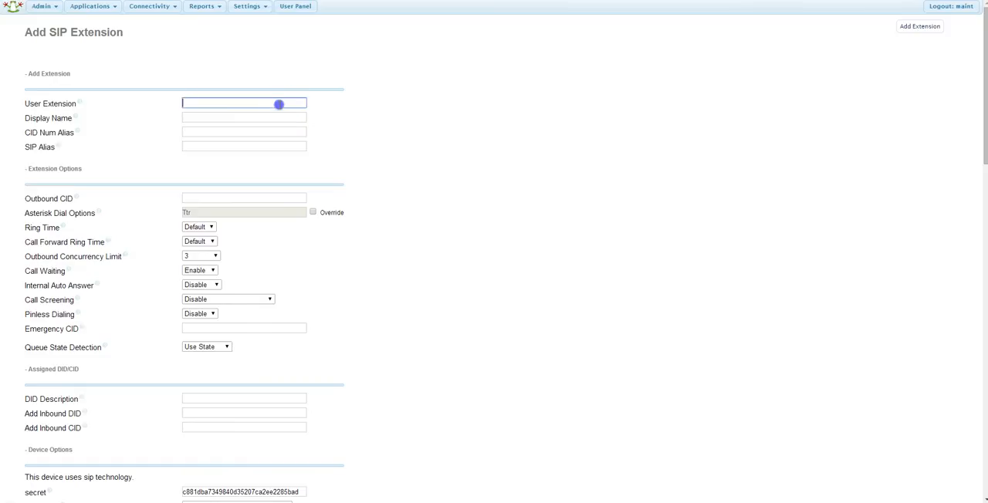
pyautogui.write('100')
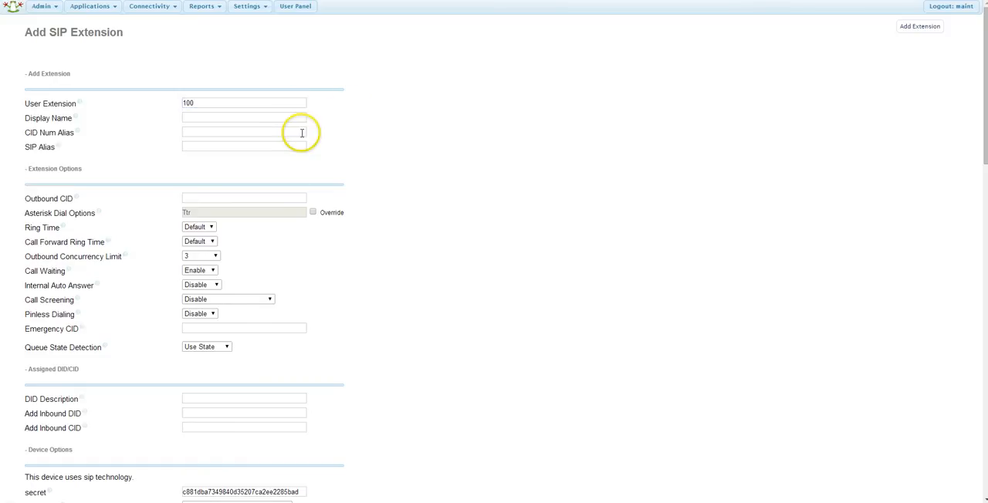
pyautogui.write('100')
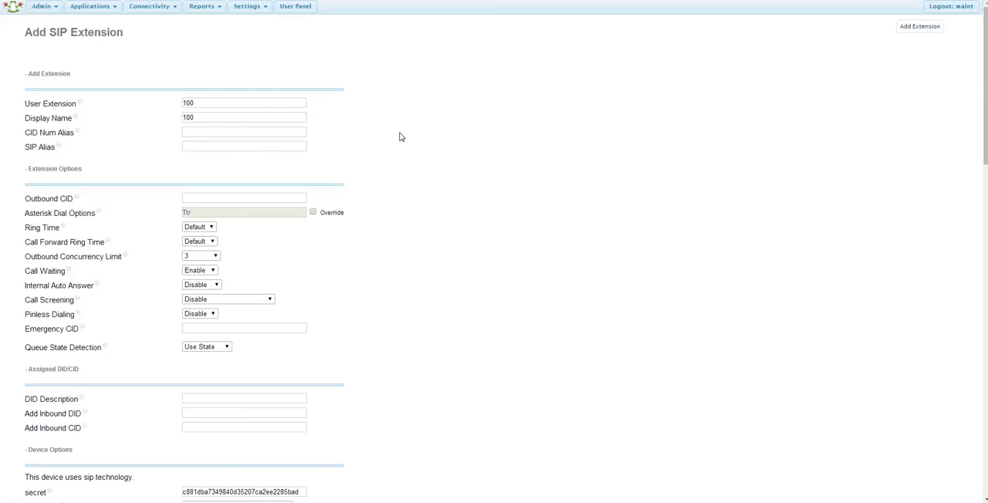
pyautogui.click(244, 197)
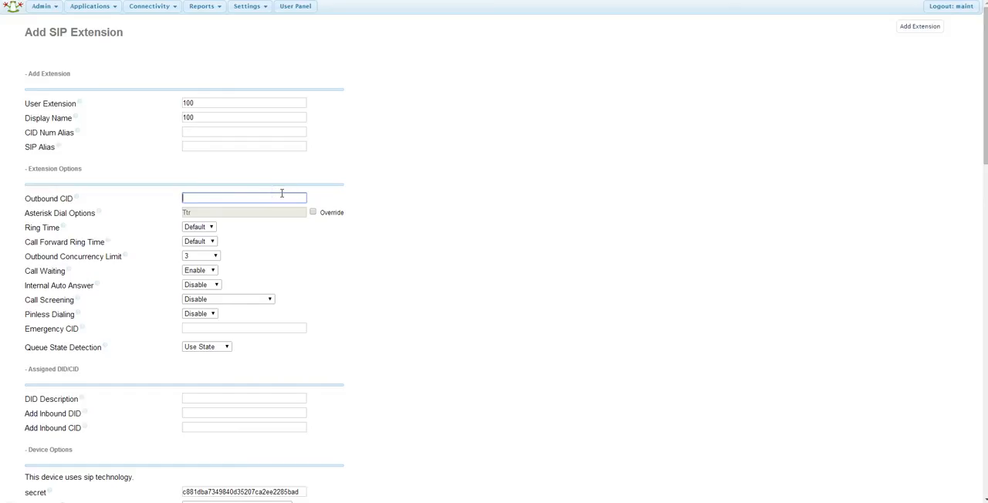
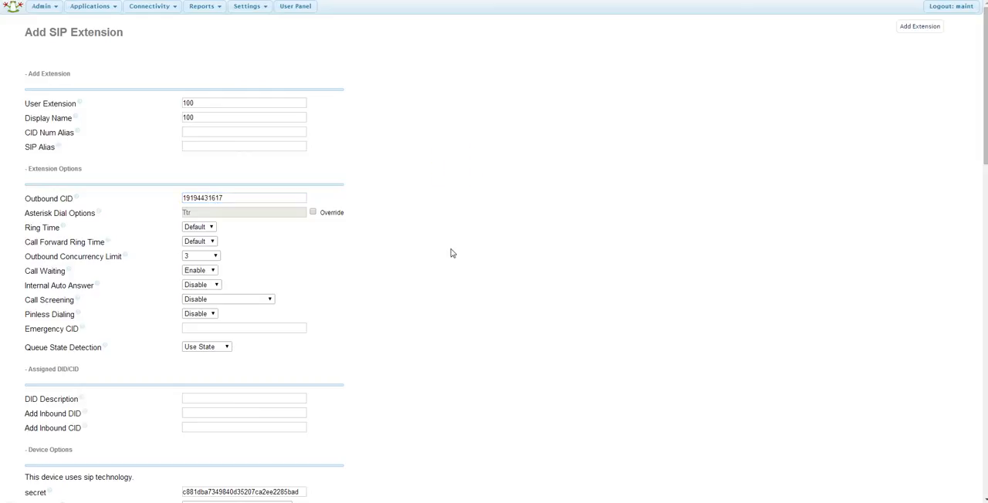
pyautogui.moveTo(450, 253)
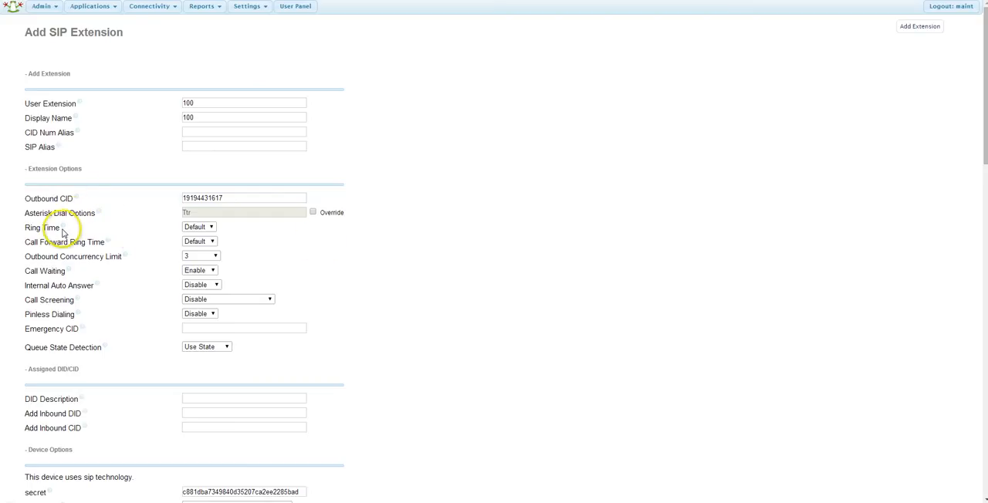
pyautogui.moveTo(66, 229)
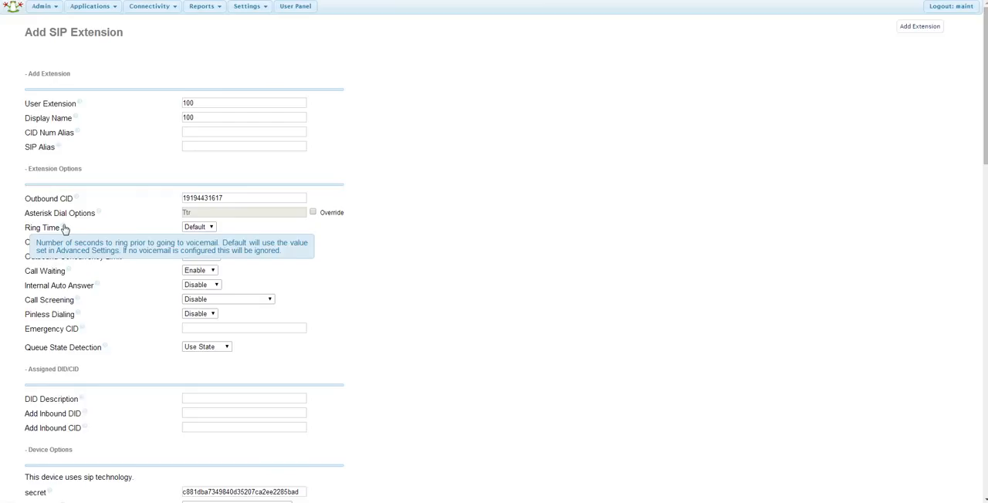
# Change the device's nat setting from Yes to No - RFC3581
pyautogui.scroll(-3)
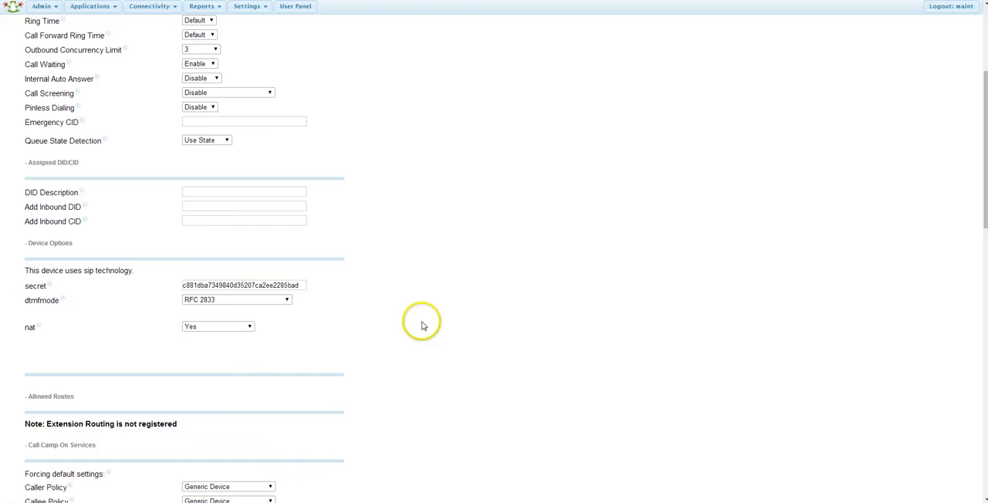
pyautogui.moveTo(65, 244)
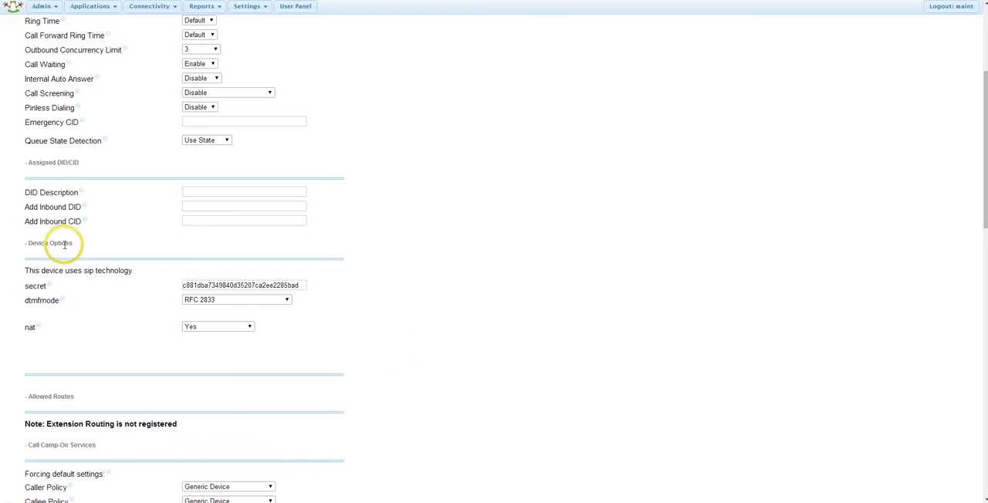
pyautogui.moveTo(86, 323)
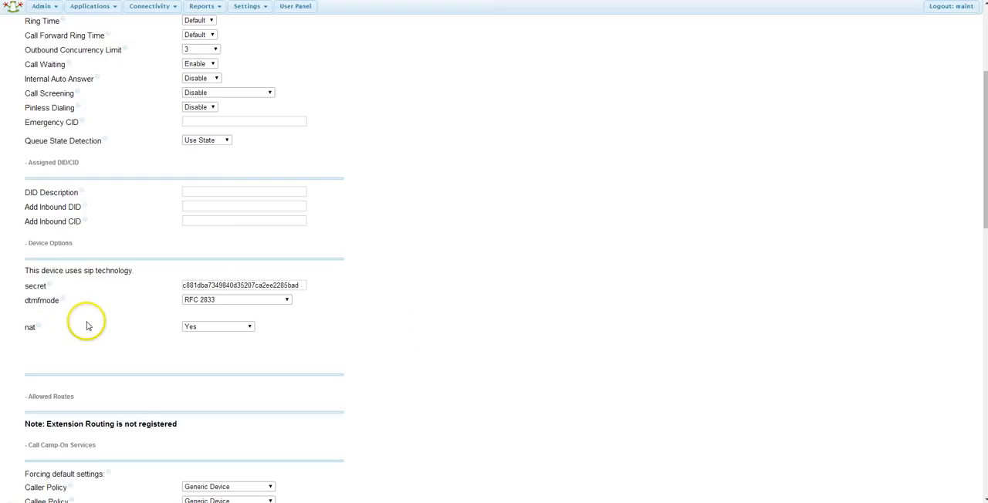
pyautogui.click(218, 326)
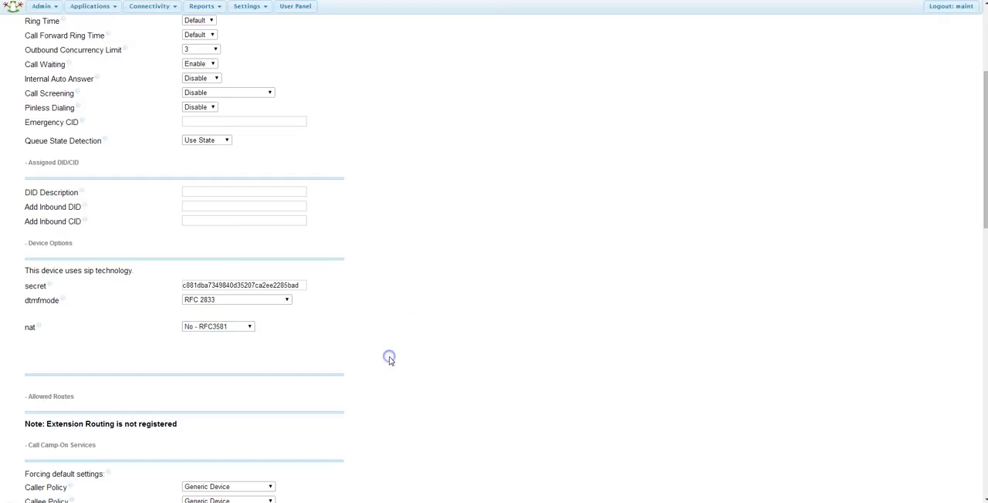
pyautogui.scroll(-3)
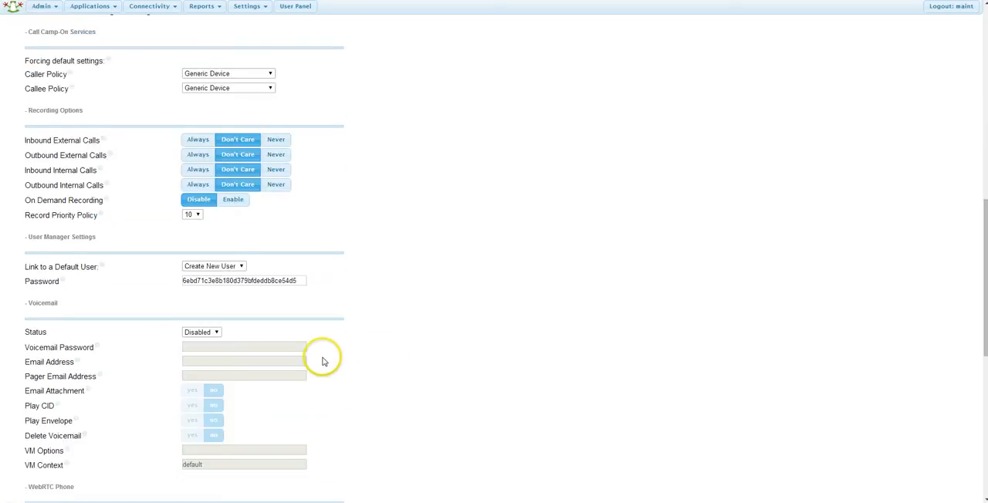
pyautogui.click(201, 281)
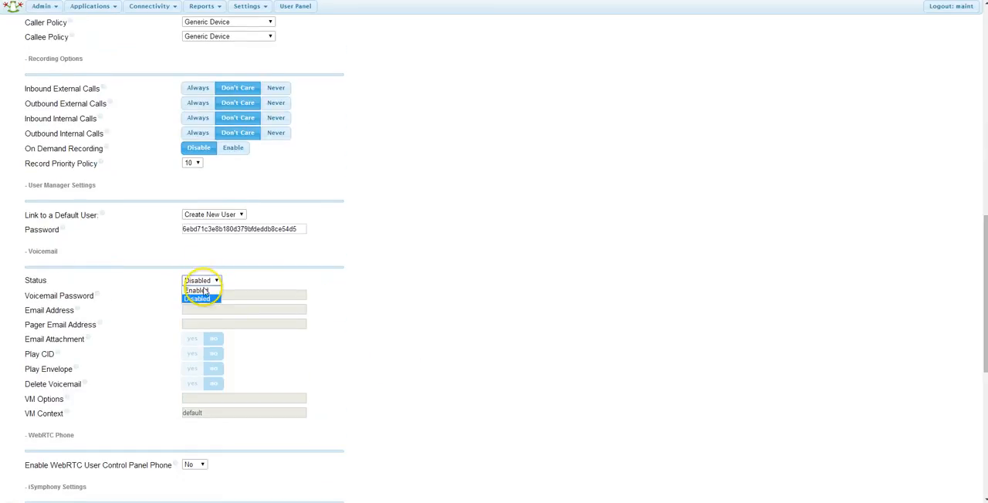
pyautogui.click(198, 290)
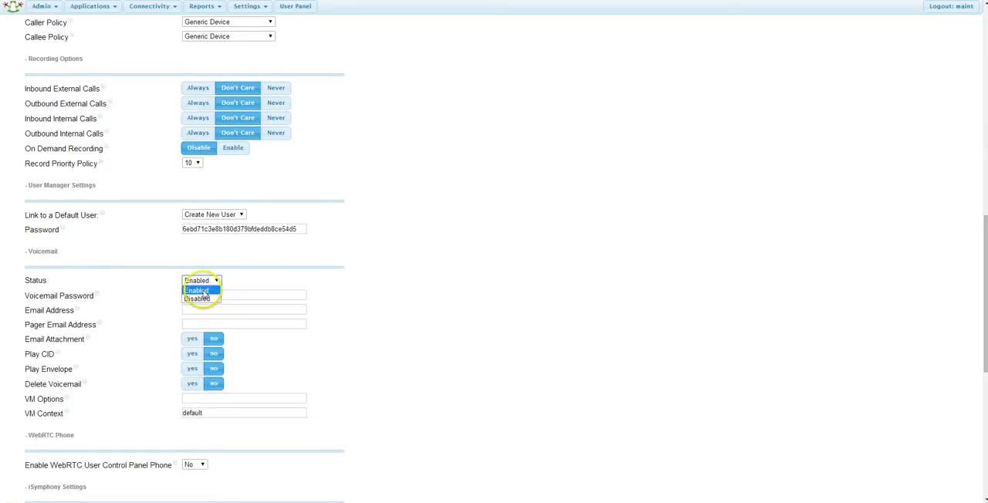
pyautogui.click(201, 290)
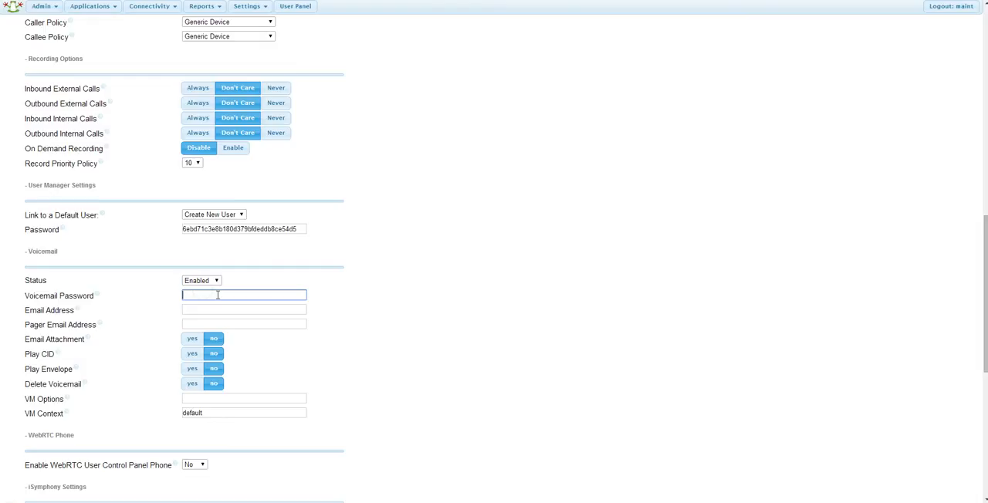
pyautogui.click(244, 295)
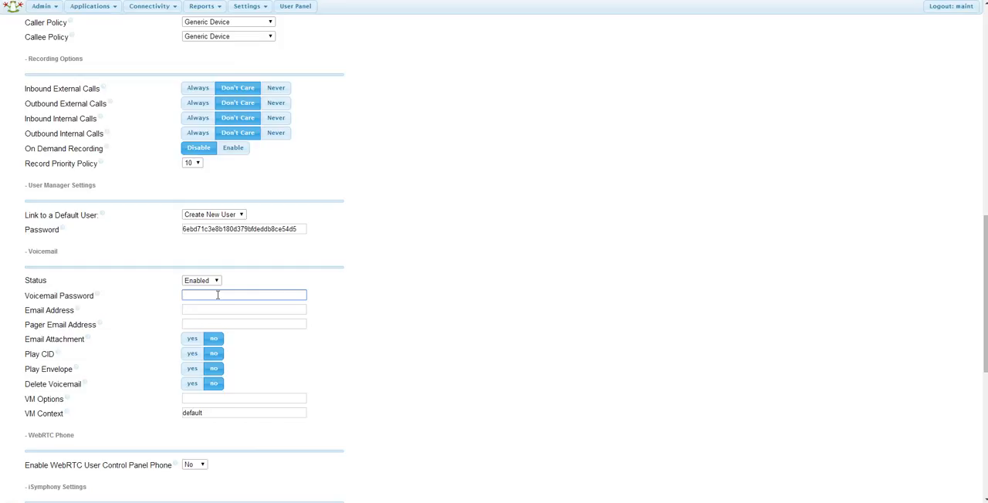
pyautogui.click(244, 295)
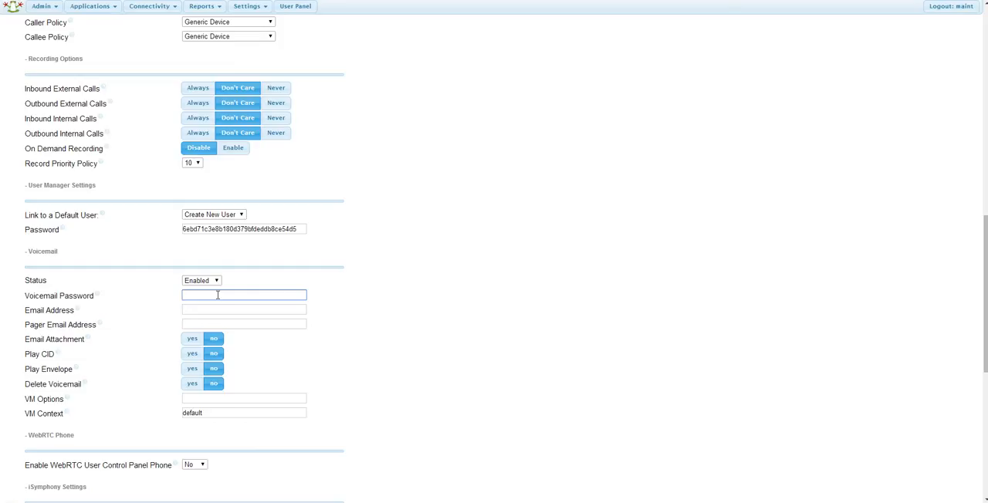
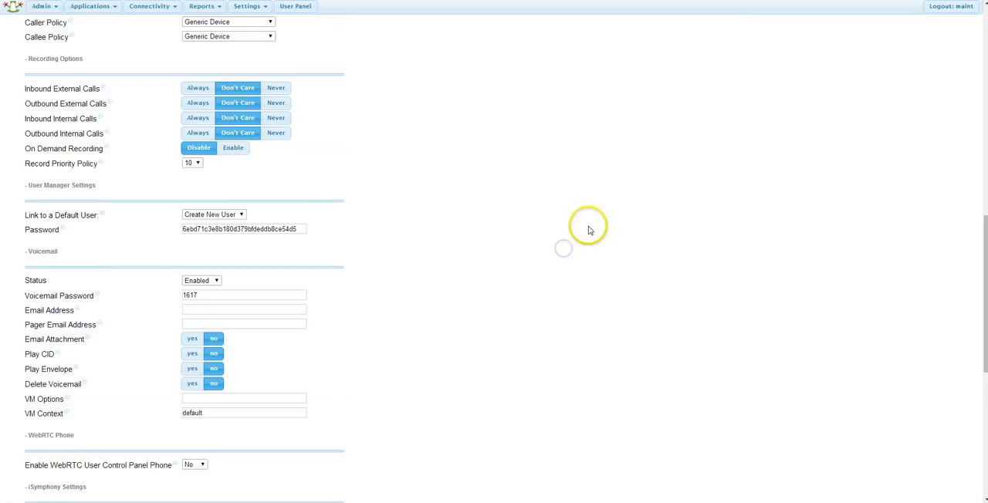
# Submit the new extension 100 so it is saved and listed among the extensions
pyautogui.scroll(-3)
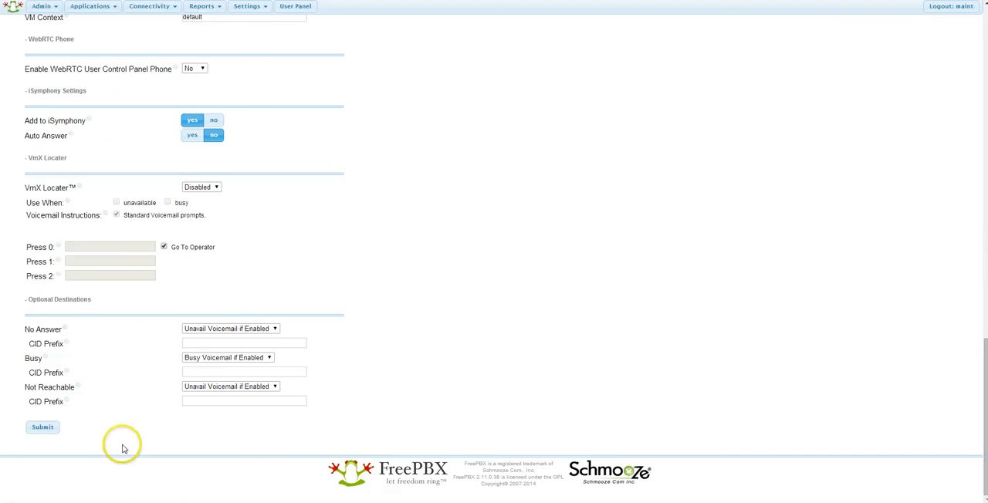
pyautogui.click(44, 427)
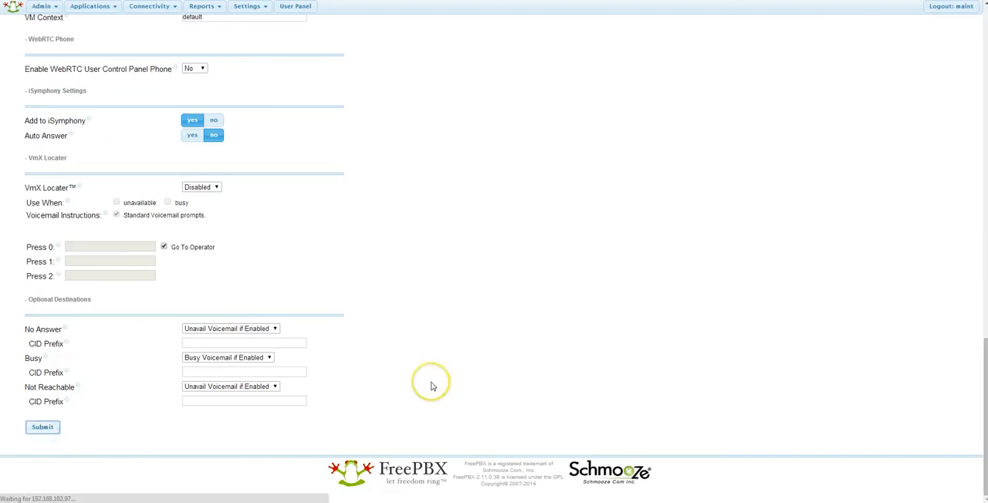
pyautogui.click(42, 426)
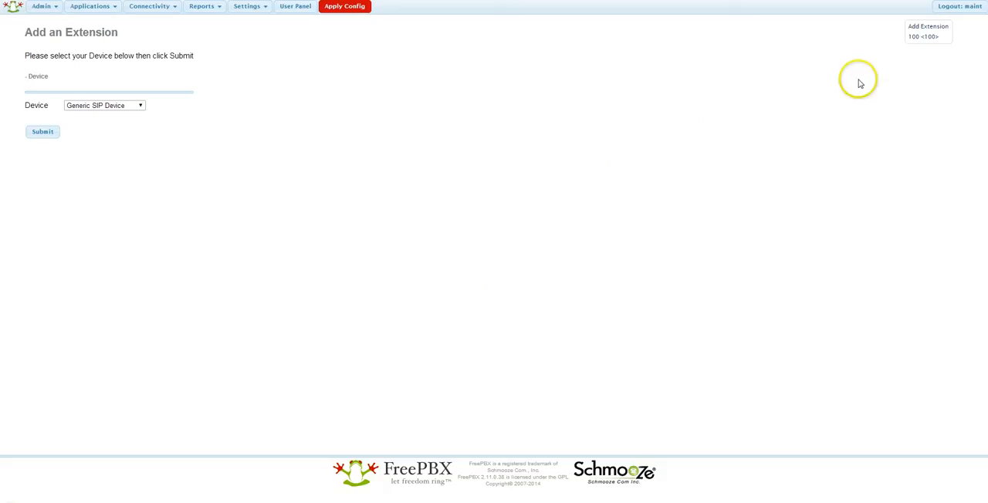
pyautogui.moveTo(930, 54)
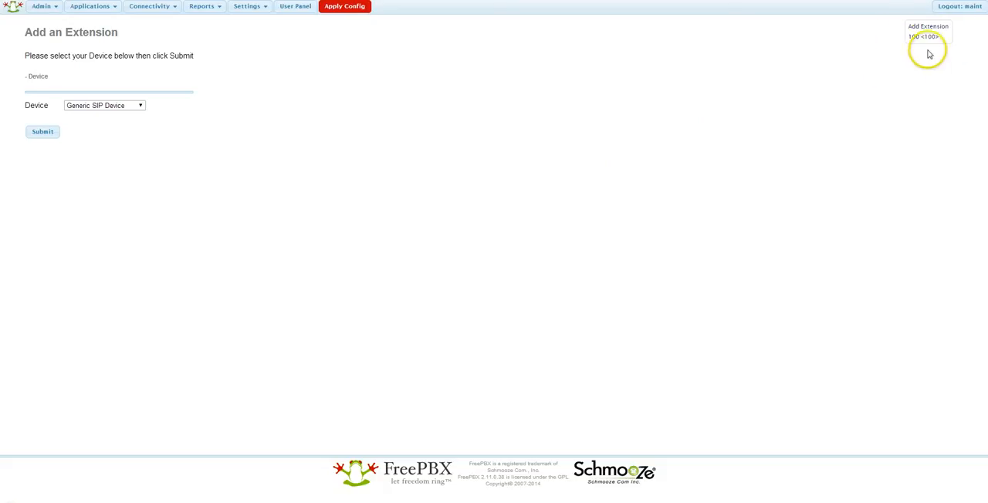
pyautogui.moveTo(930, 53)
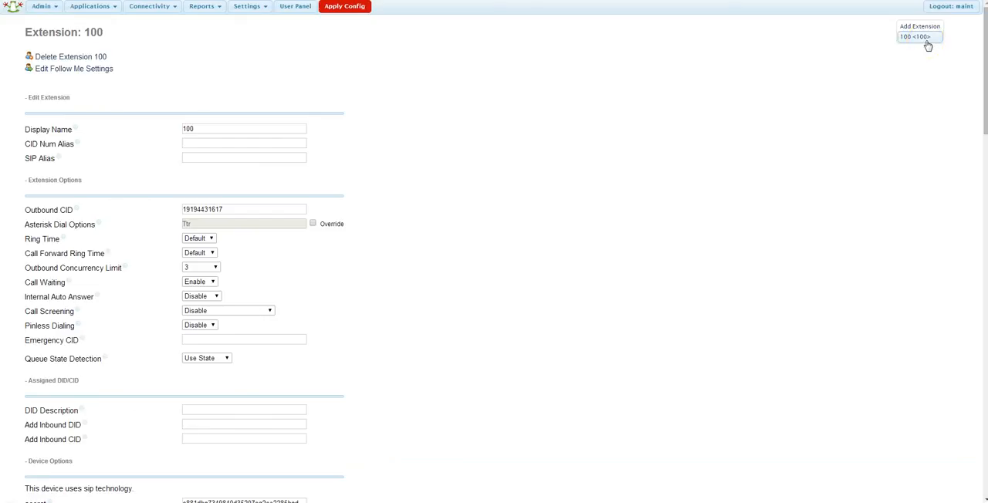
pyautogui.moveTo(528, 158)
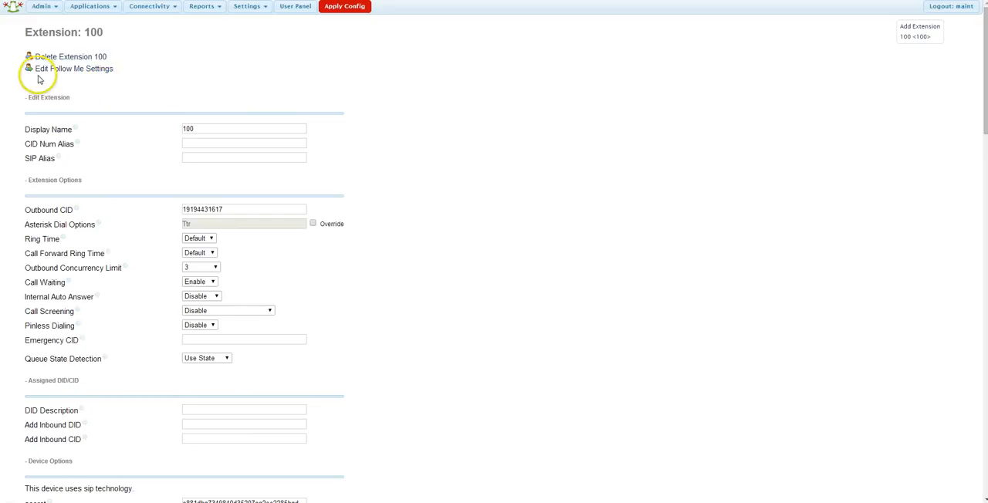
pyautogui.moveTo(74, 68)
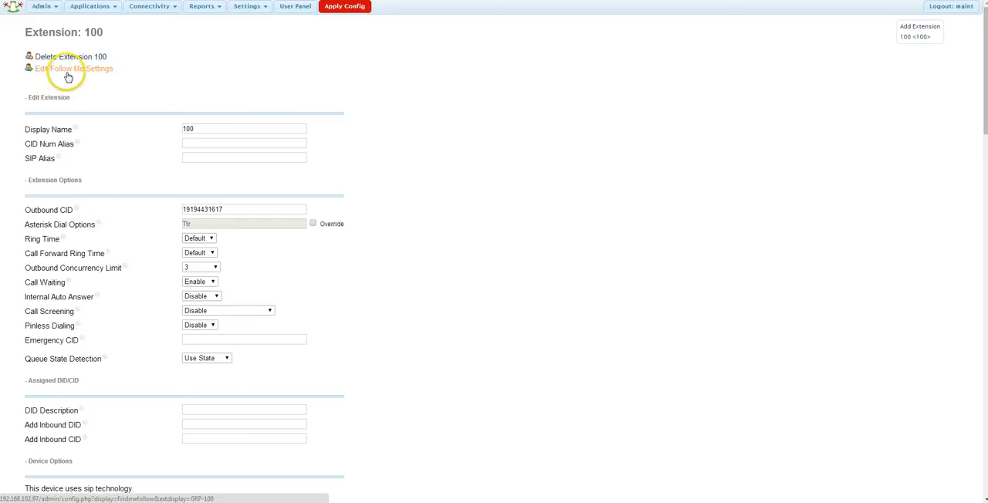
# In extension 100's Follow Me settings, uncheck Disable and keep the initial ring time at 7
pyautogui.click(74, 68)
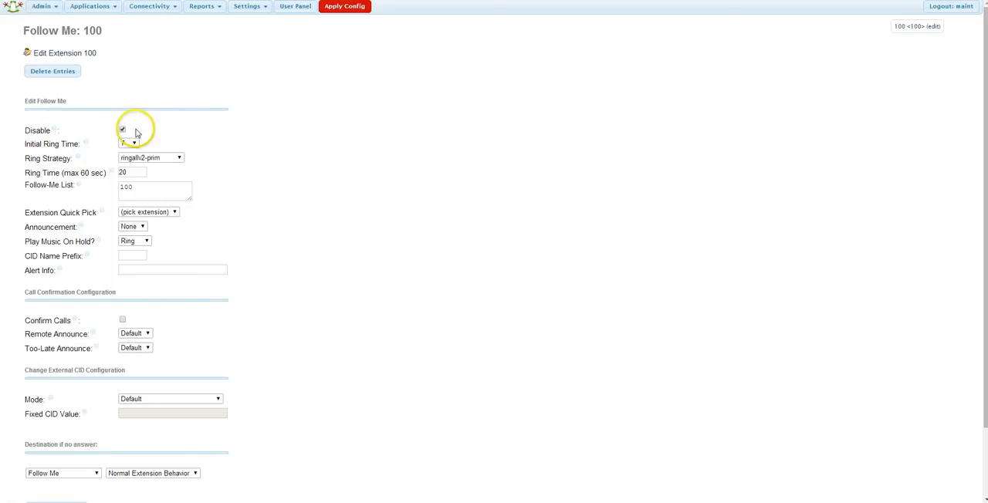
pyautogui.click(122, 130)
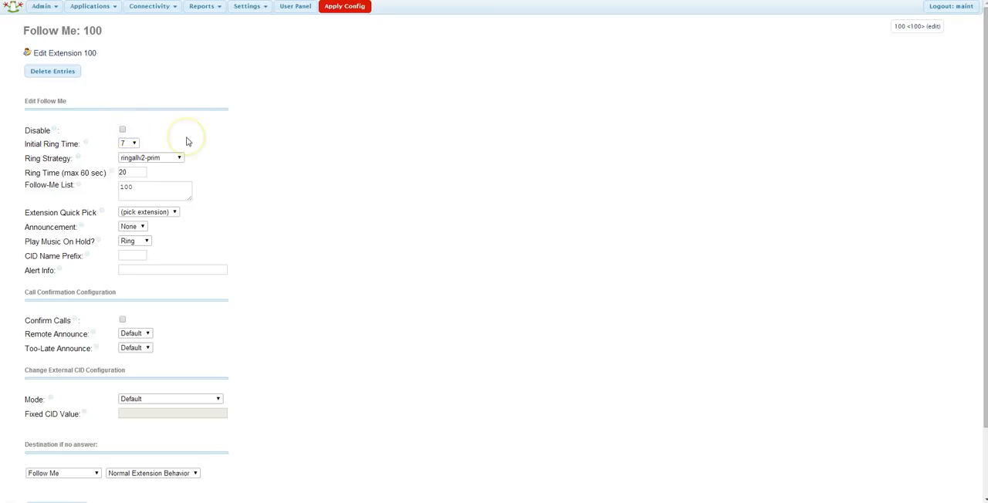
pyautogui.moveTo(185, 142)
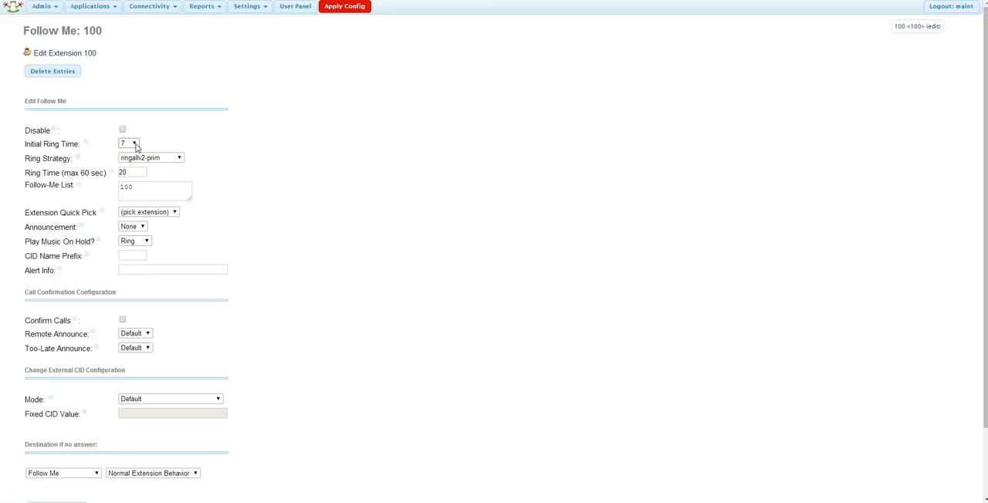
pyautogui.click(128, 144)
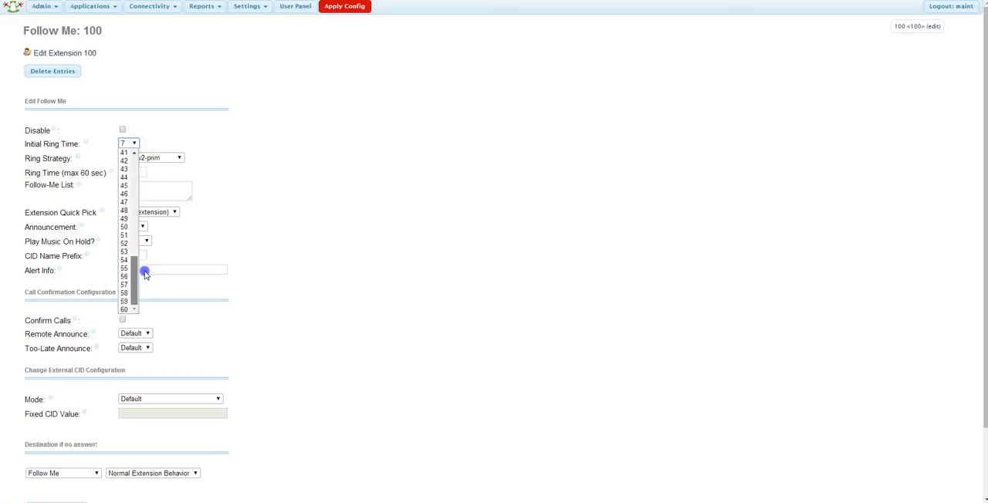
pyautogui.moveTo(290, 249)
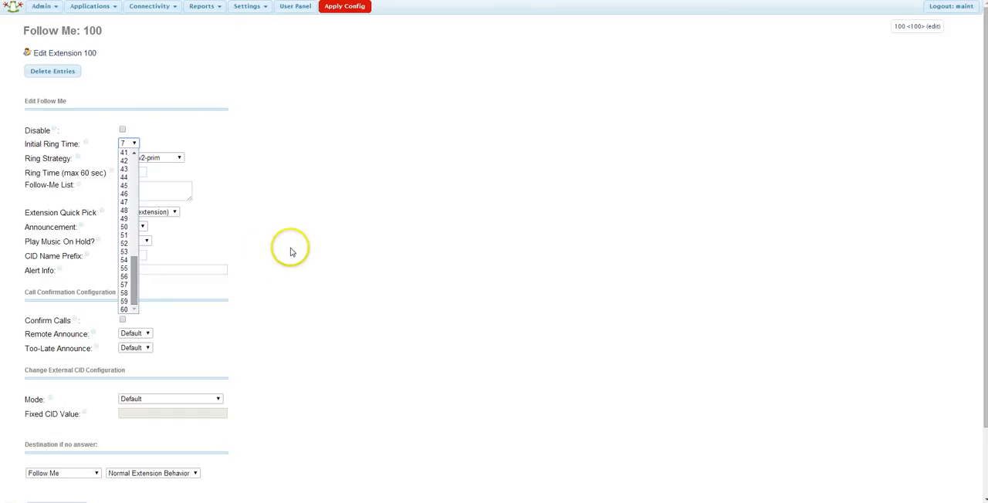
pyautogui.click(127, 143)
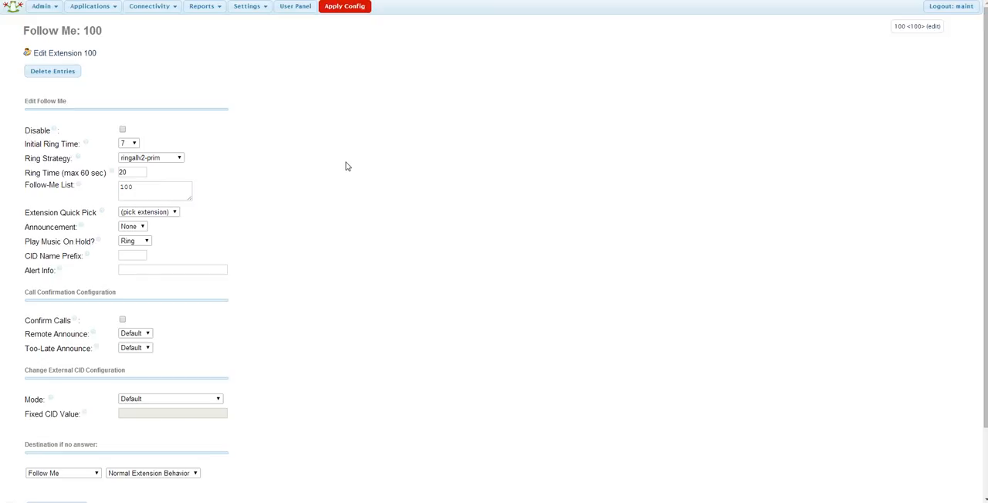
# Add the cell number ending with # as a second Follow-Me list entry beneath 100
pyautogui.click(154, 190)
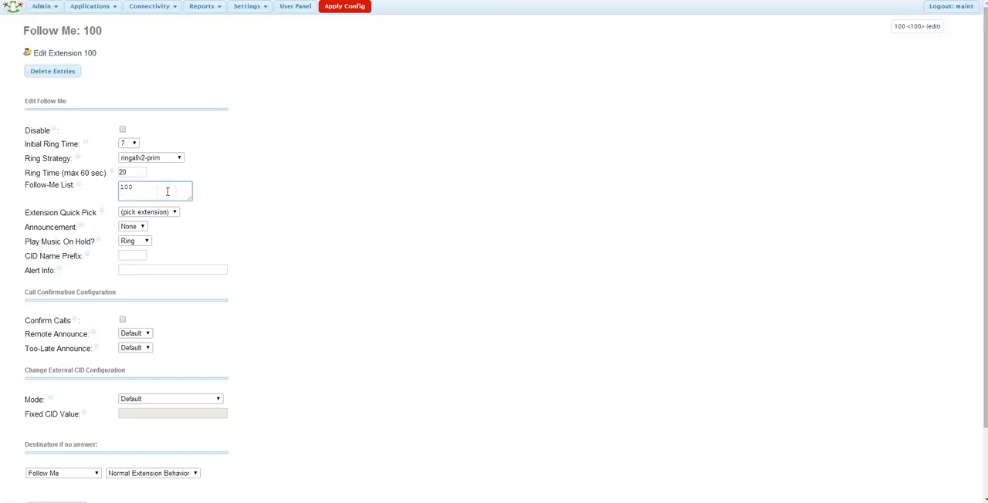
pyautogui.click(154, 194)
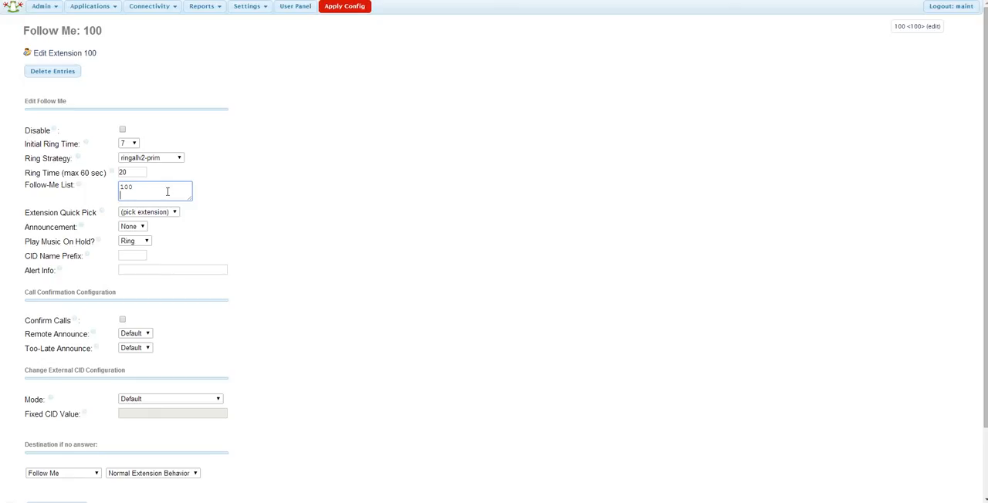
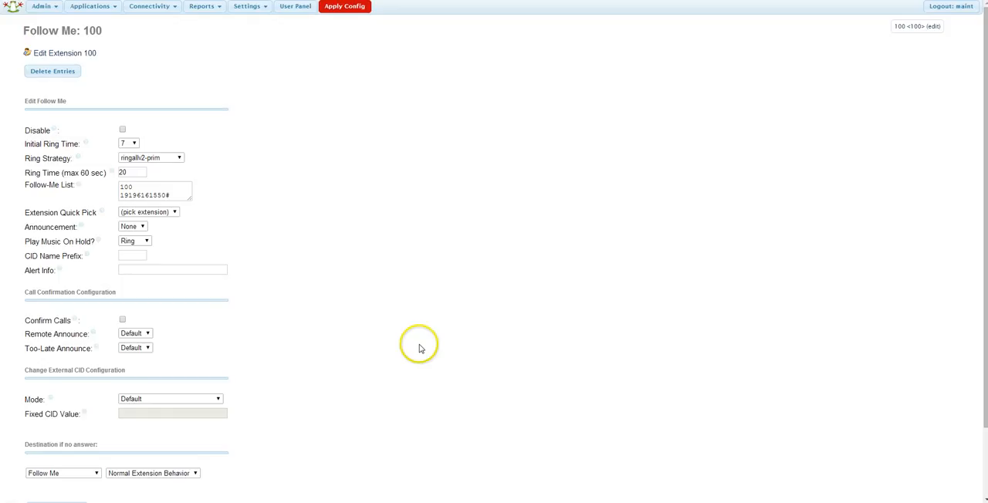
pyautogui.moveTo(420, 349)
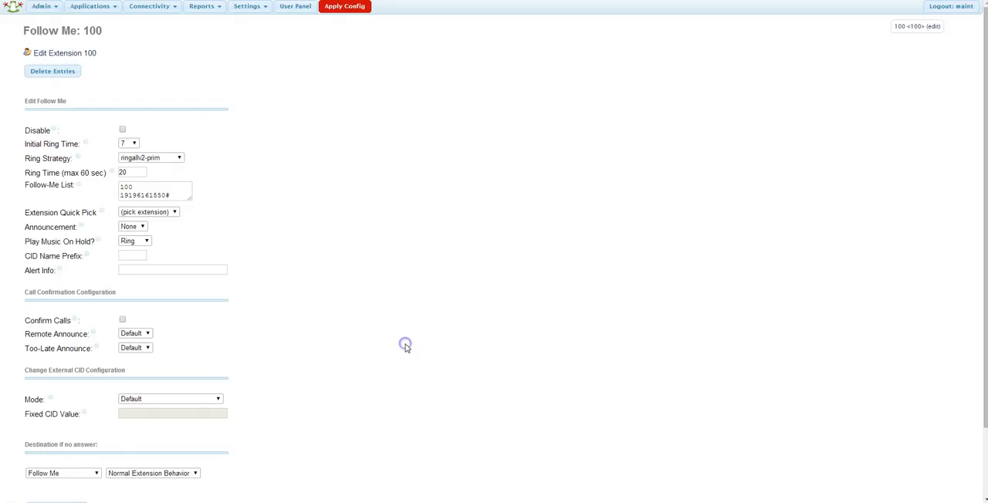
# Submit the Follow Me changes and apply the pending configuration with Apply Config
pyautogui.scroll(-3)
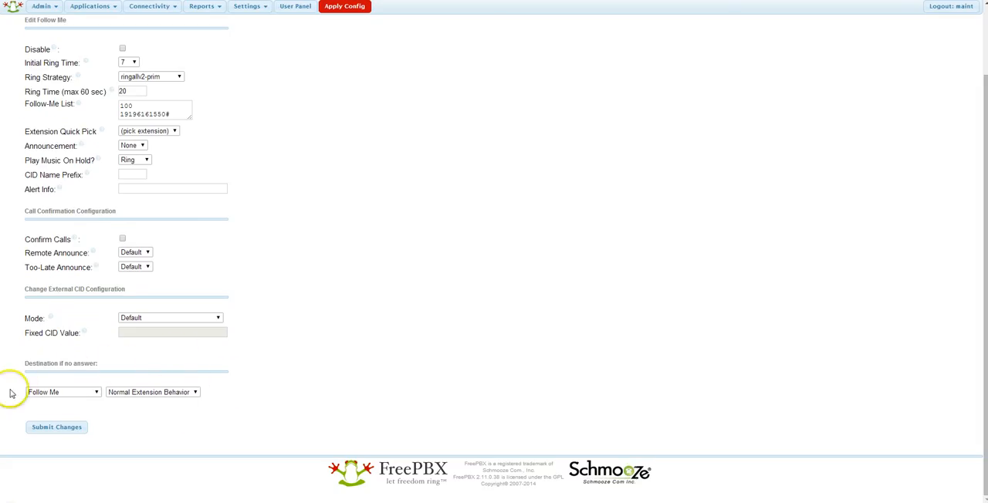
pyautogui.moveTo(60, 411)
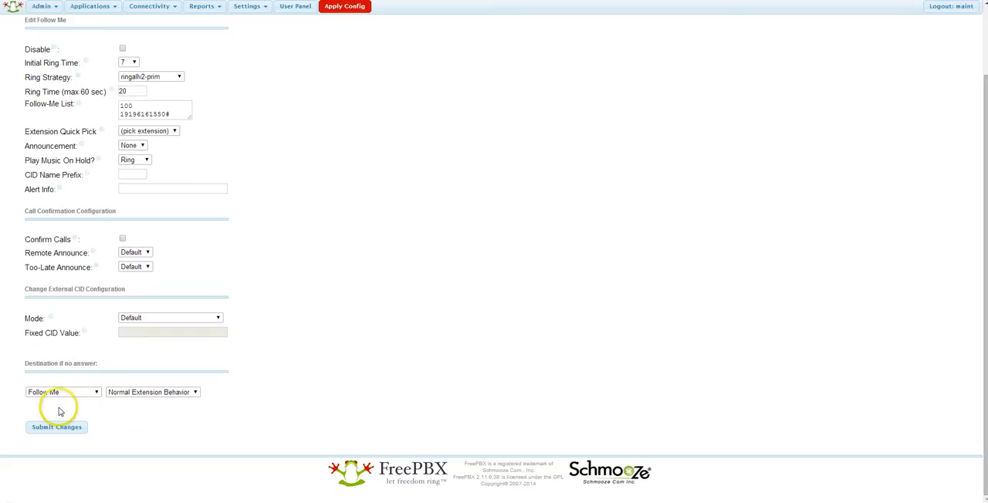
pyautogui.moveTo(148, 417)
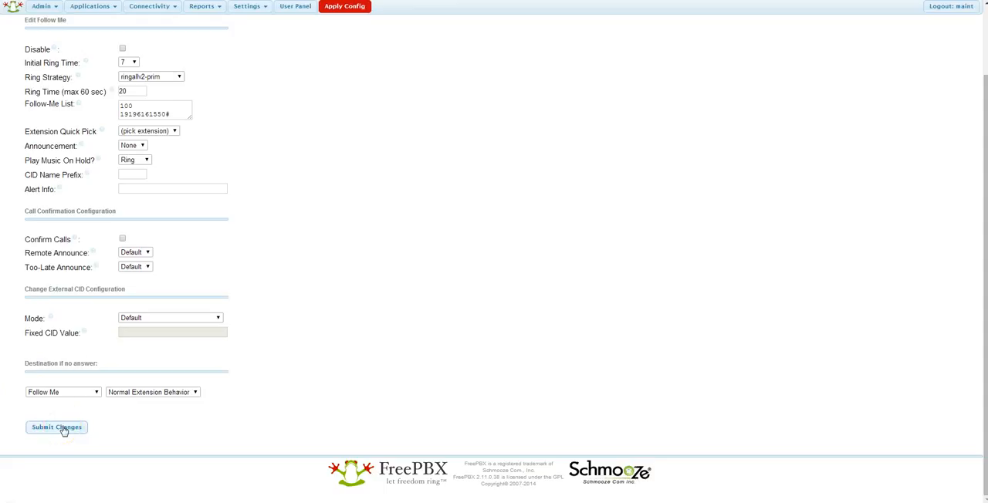
pyautogui.click(56, 426)
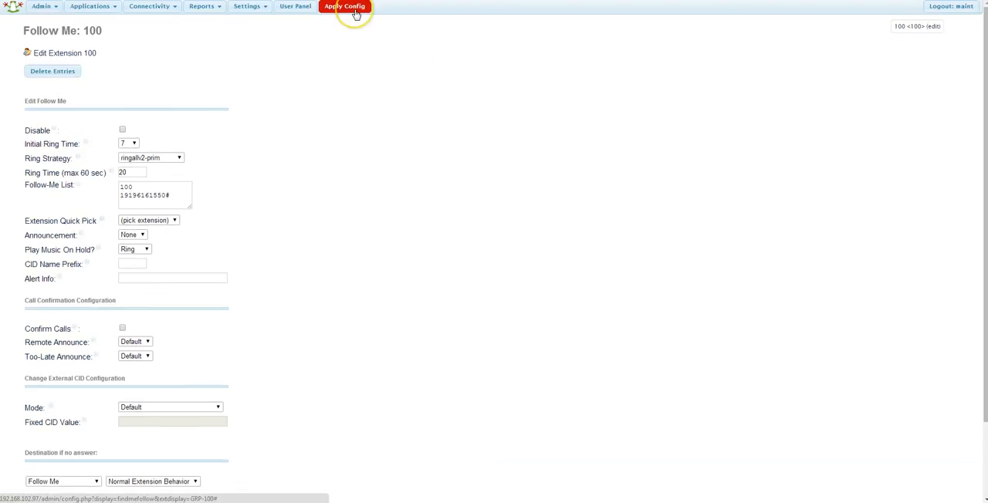
pyautogui.click(345, 7)
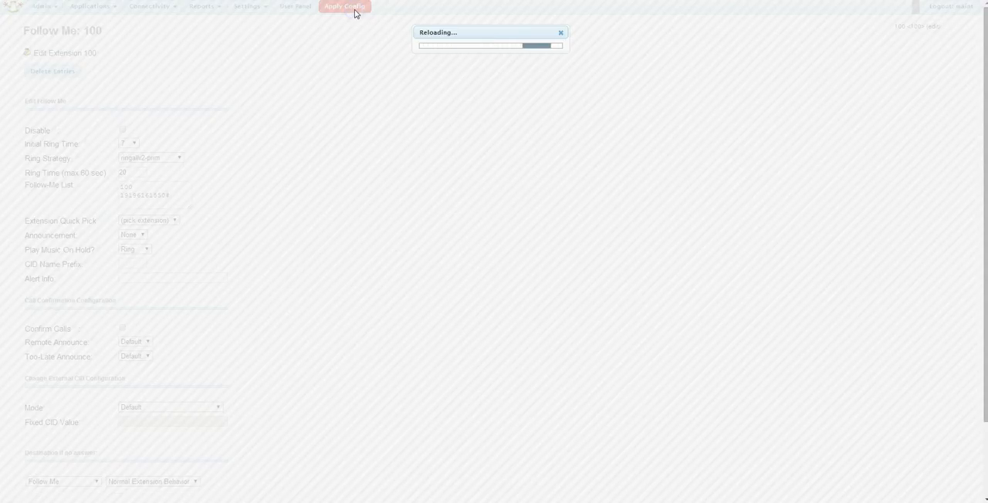
pyautogui.click(344, 6)
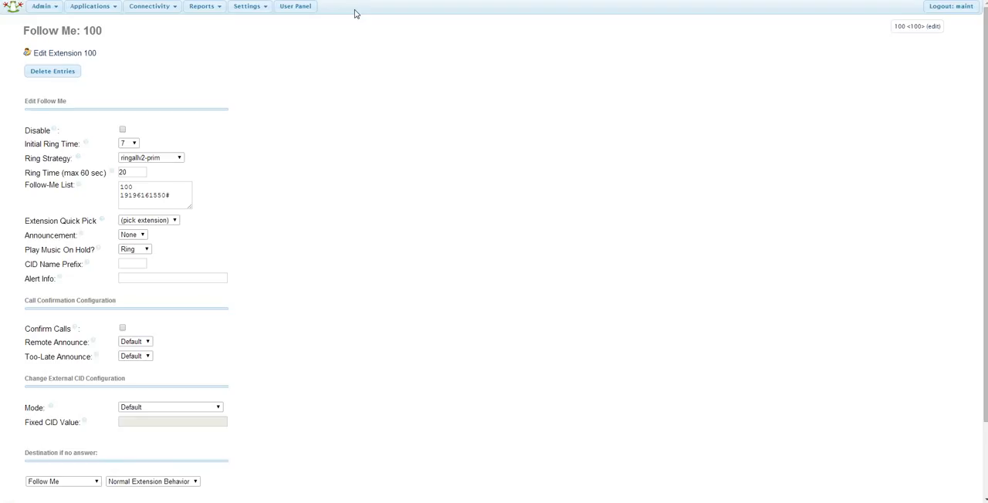
# Return to the Follow Me 'Choose a user/extension' overview listing extension 100
pyautogui.click(89, 7)
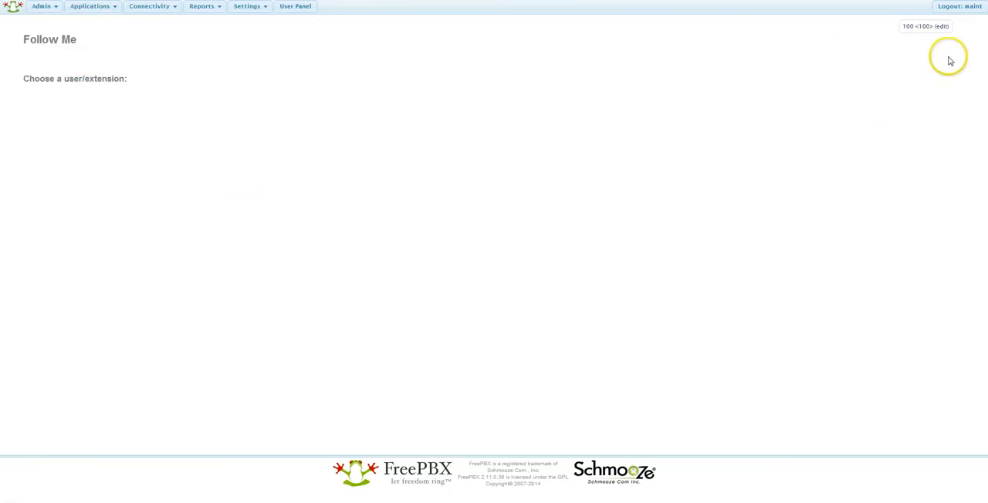
pyautogui.moveTo(704, 295)
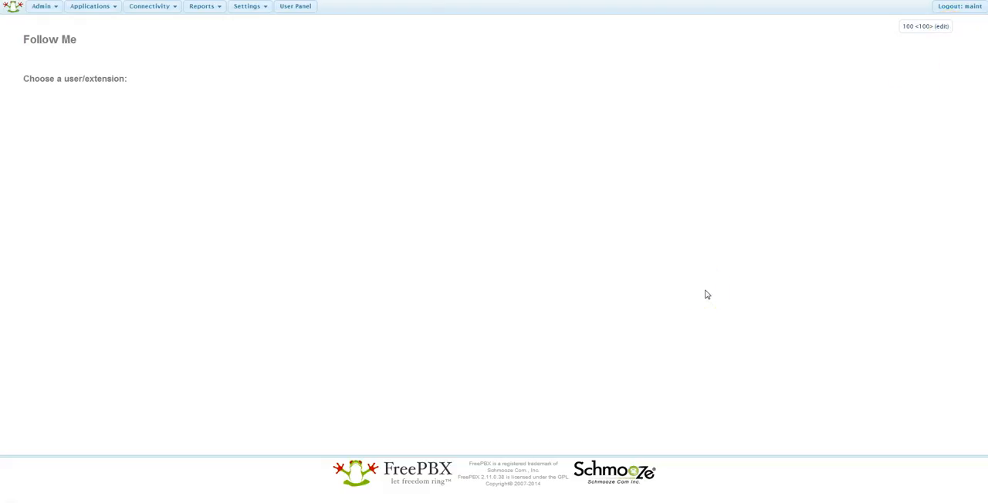